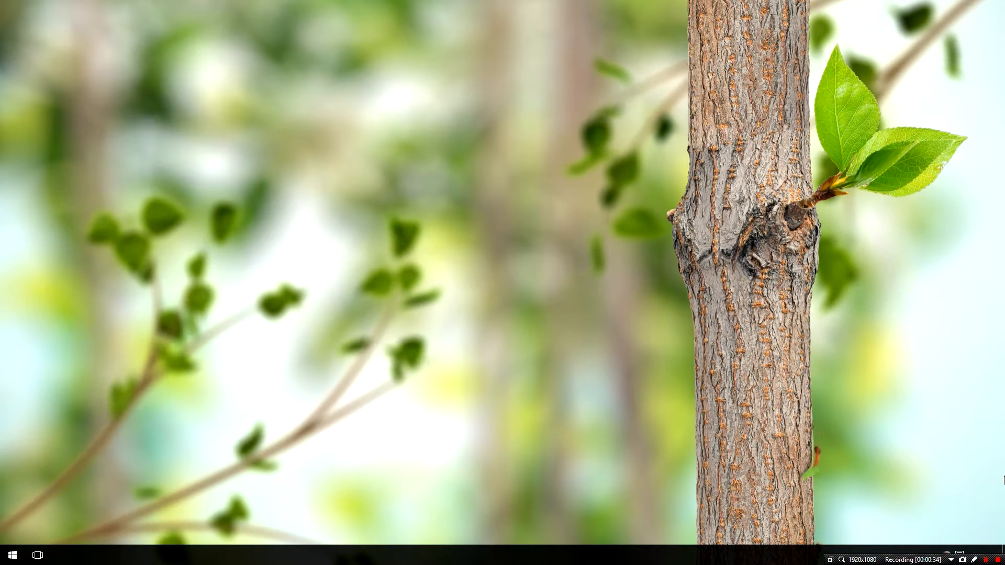
mouse_move(187, 395)
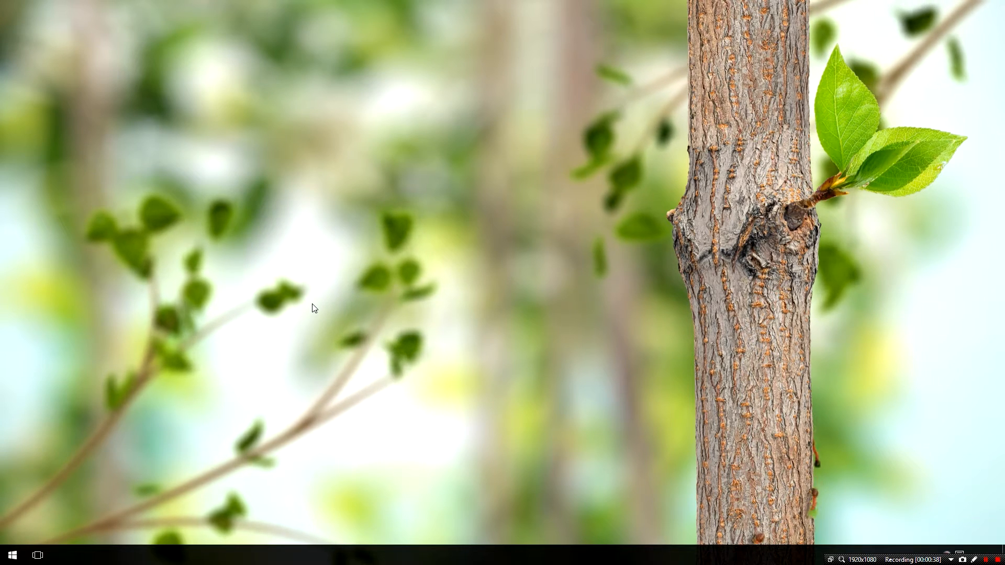
mouse_move(471, 306)
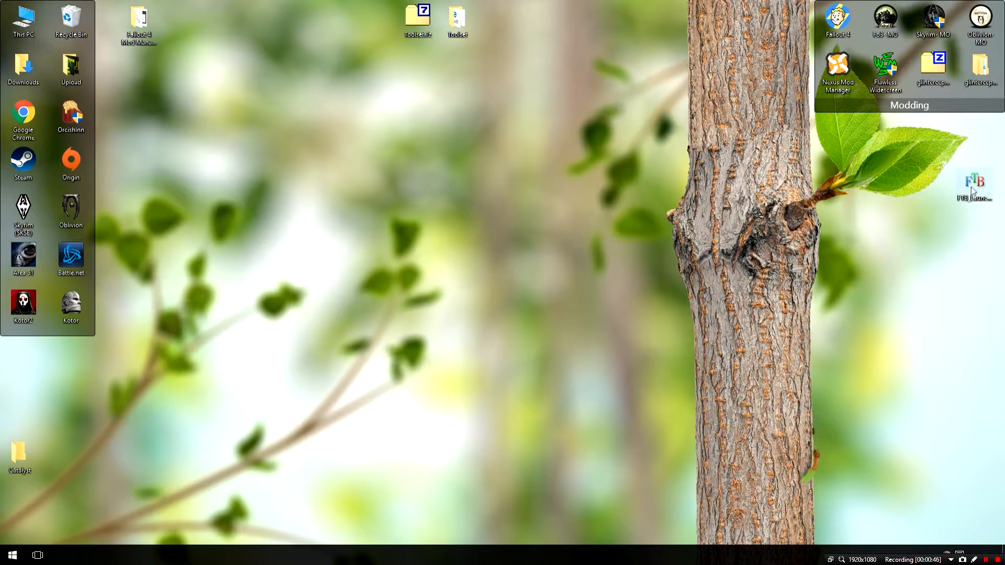
Move the FTB launcher shortcut to the desktop middle and back to the right edge
left_click_drag(973, 186, 378, 186)
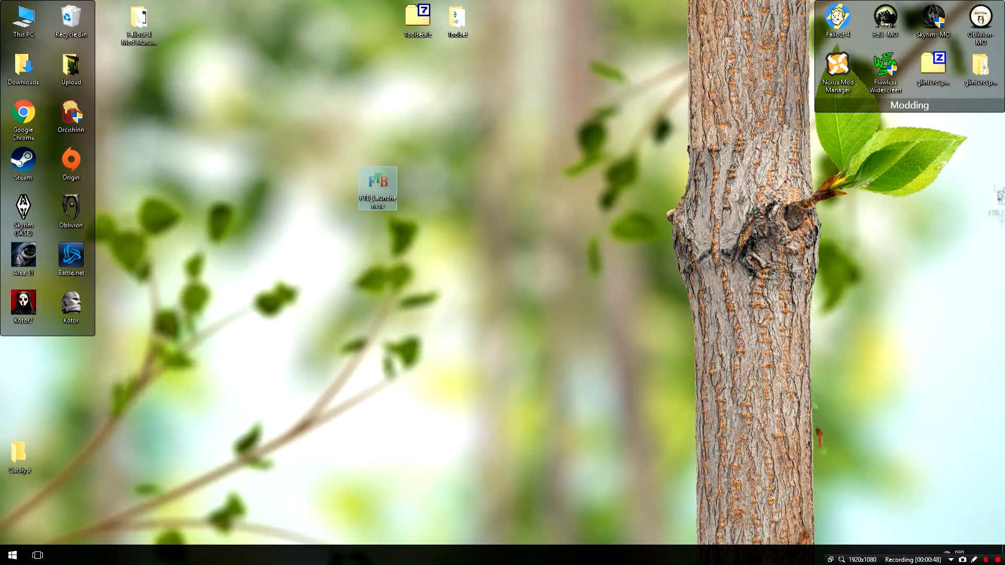
left_click_drag(378, 188, 975, 187)
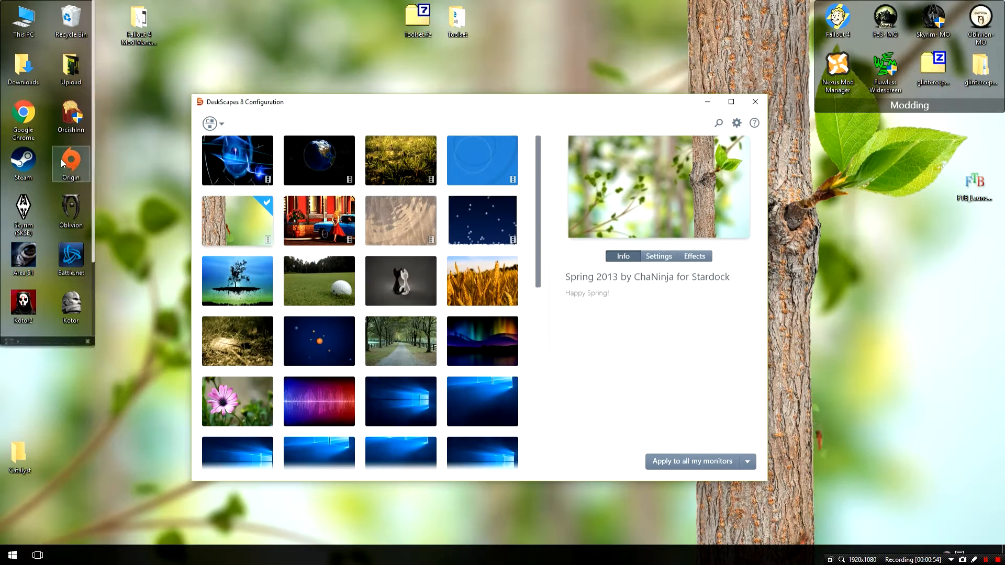
mouse_move(383, 126)
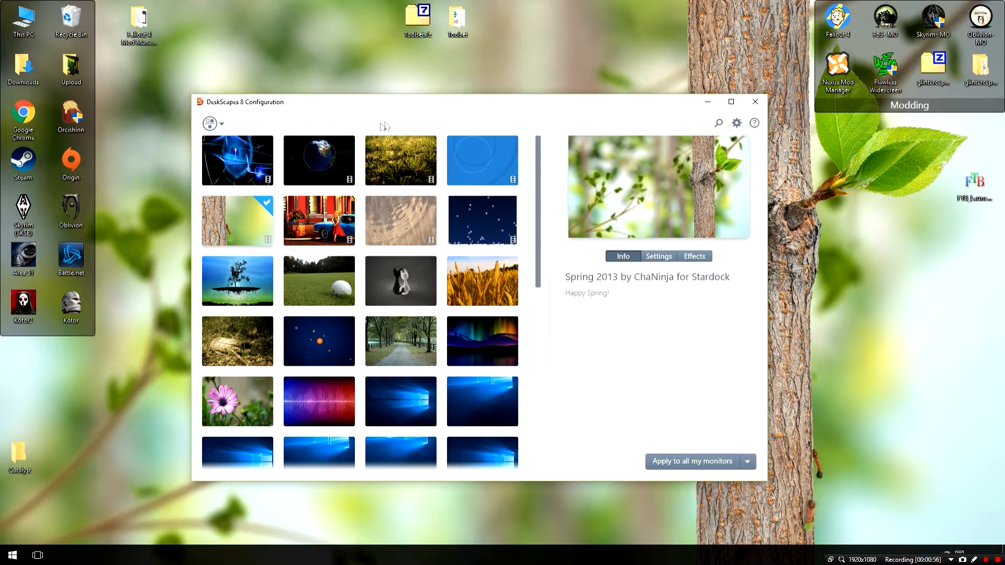
mouse_move(360, 60)
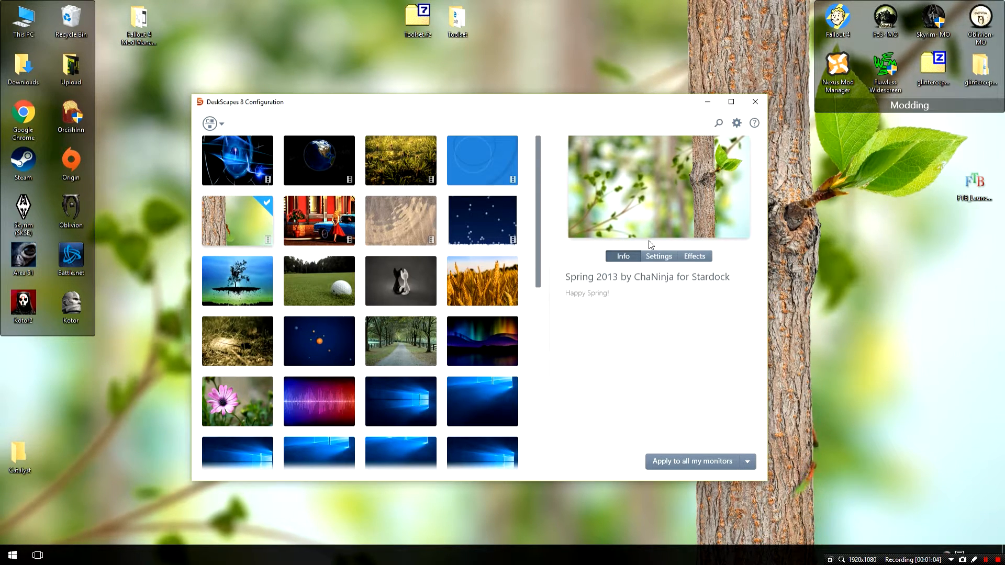
Disable the ants on the spring tree dream in its settings
left_click(657, 255)
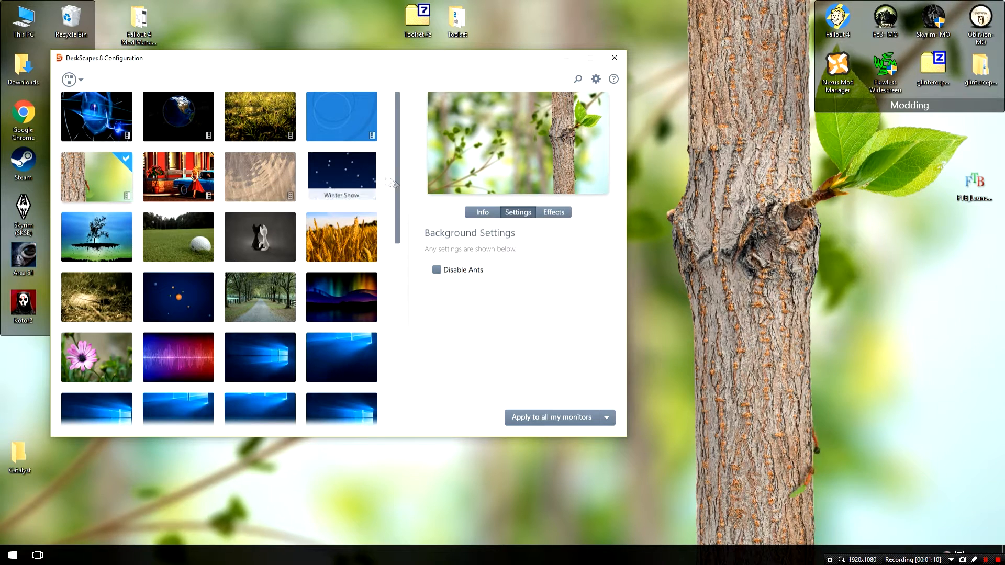
left_click(436, 269)
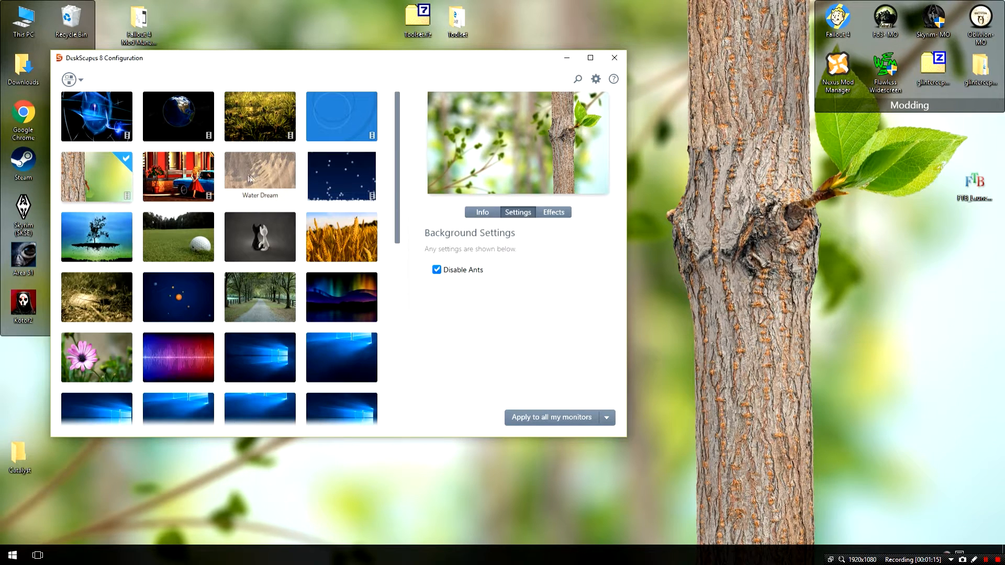
Apply the Water Dream background to all monitors and bring up its settings
left_click(260, 176)
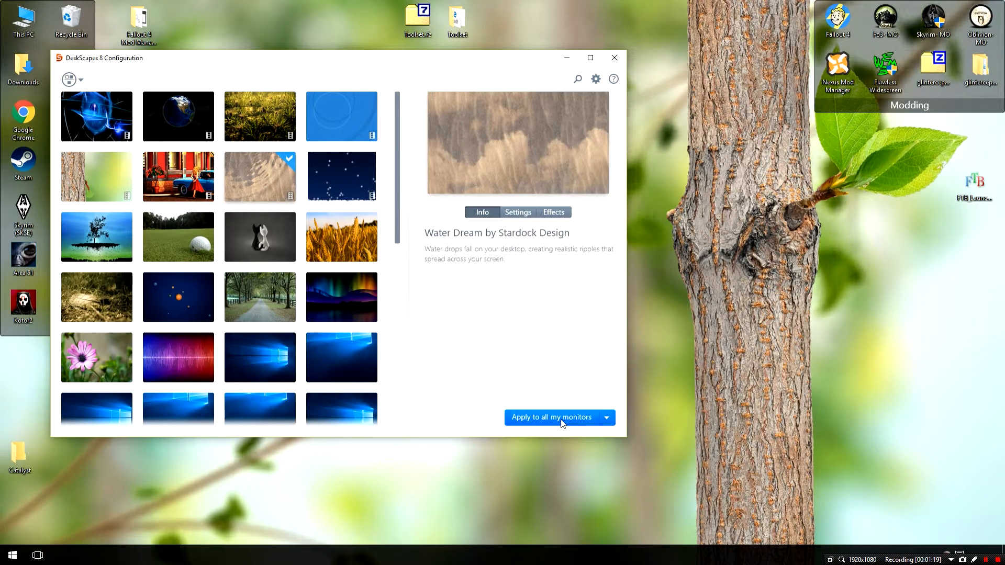
left_click(552, 417)
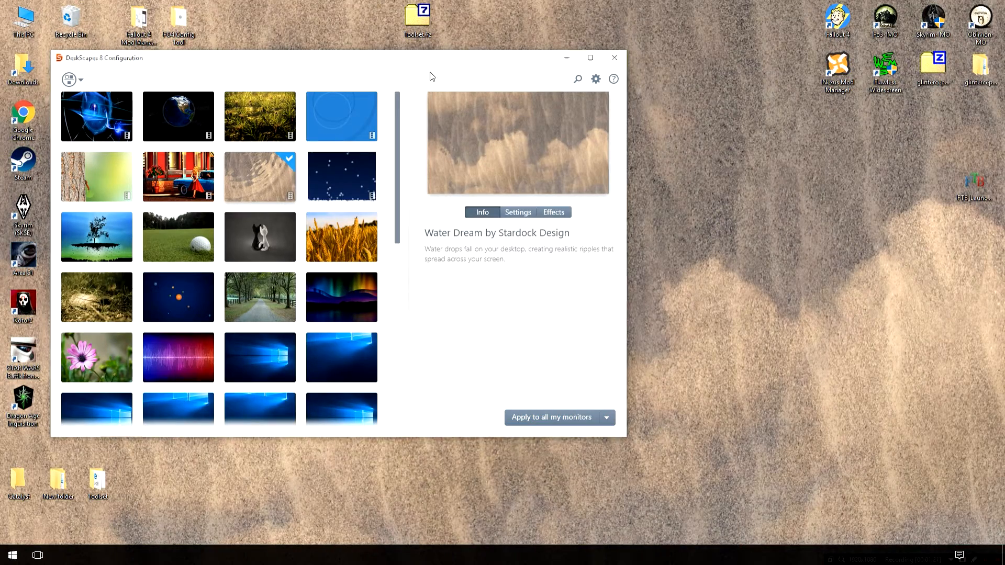
left_click(517, 212)
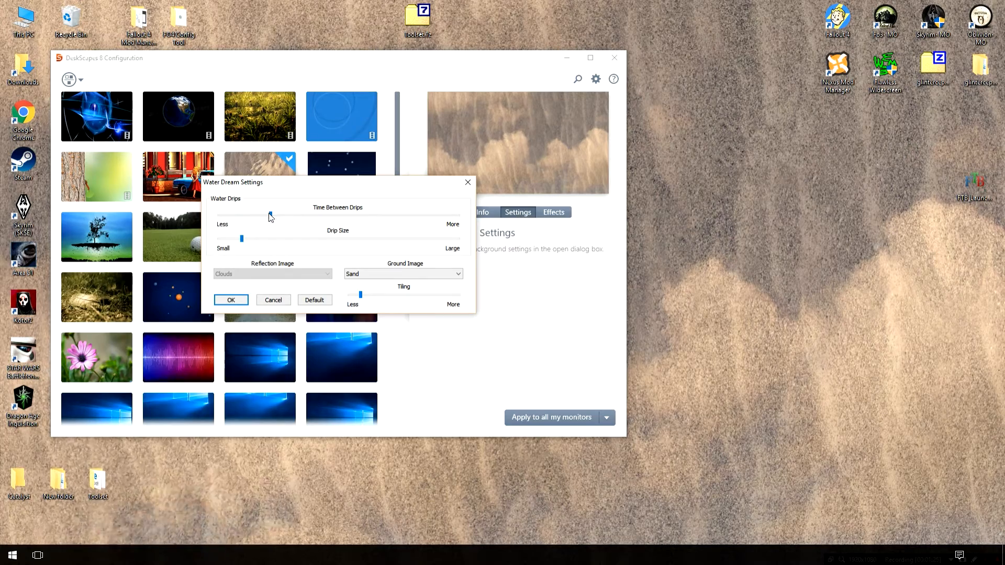
Set Time Between Drips to maximum, Drip Size to large, and browse for a custom ground image
left_click_drag(269, 216, 222, 216)
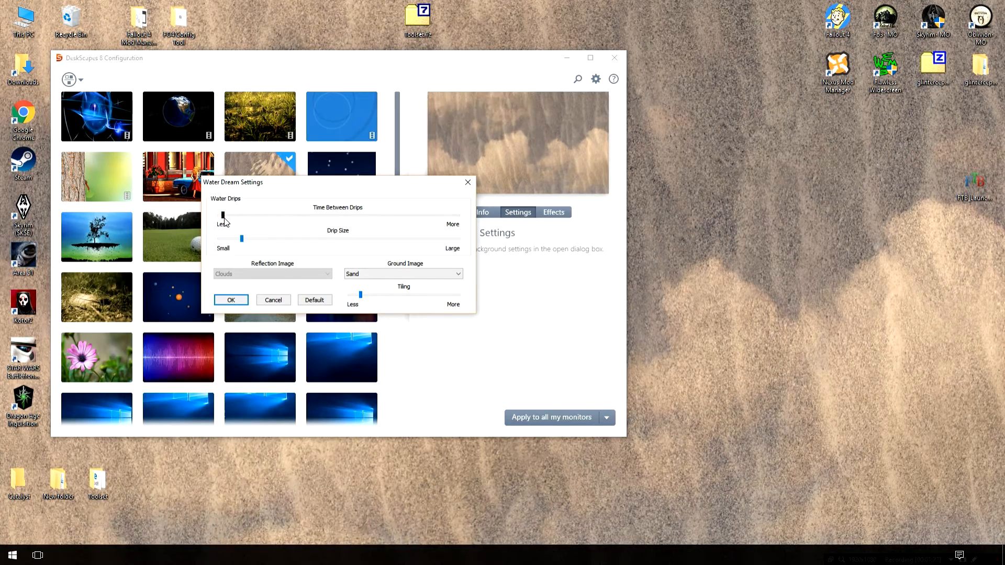
left_click_drag(223, 215, 456, 214)
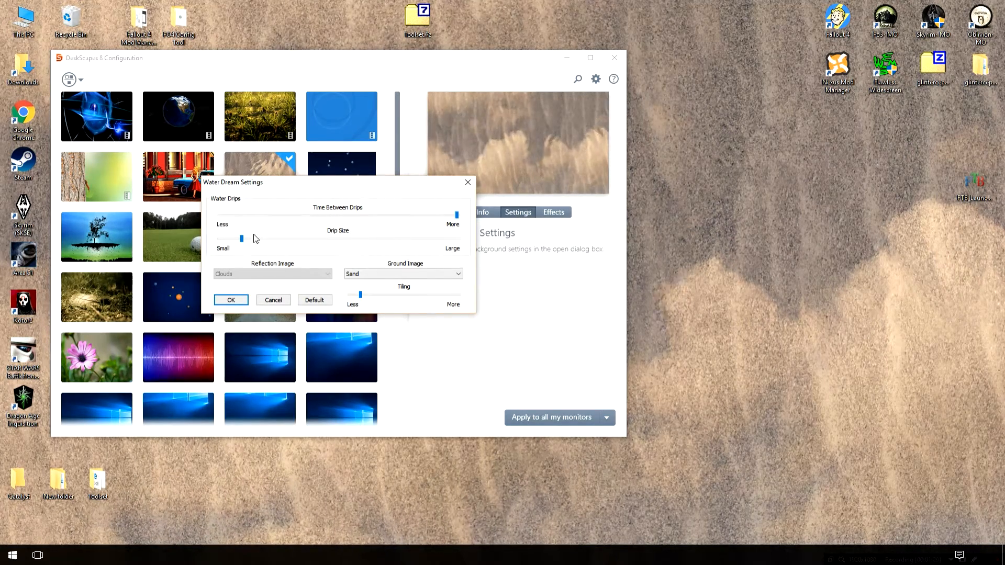
left_click_drag(242, 238, 297, 239)
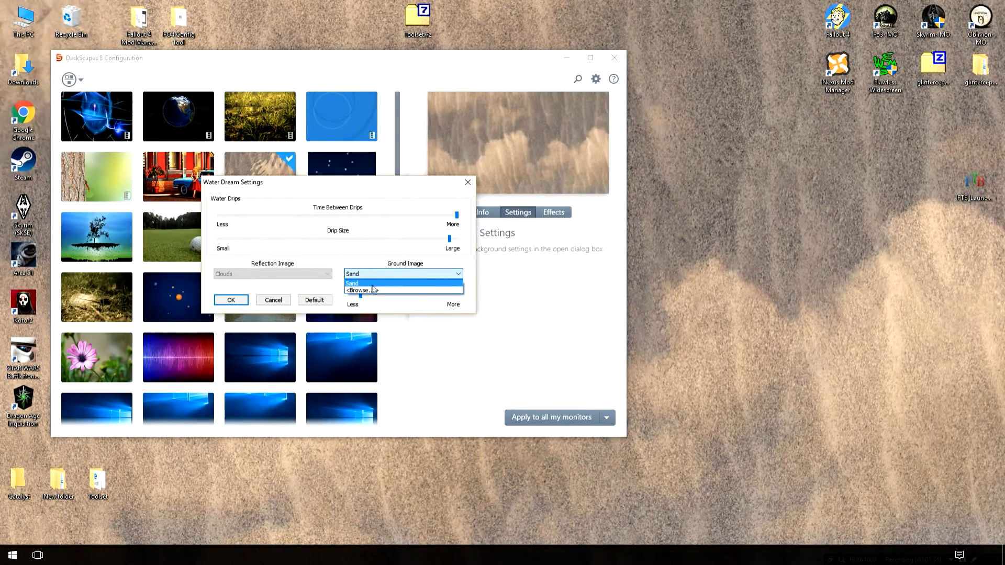
left_click(358, 290)
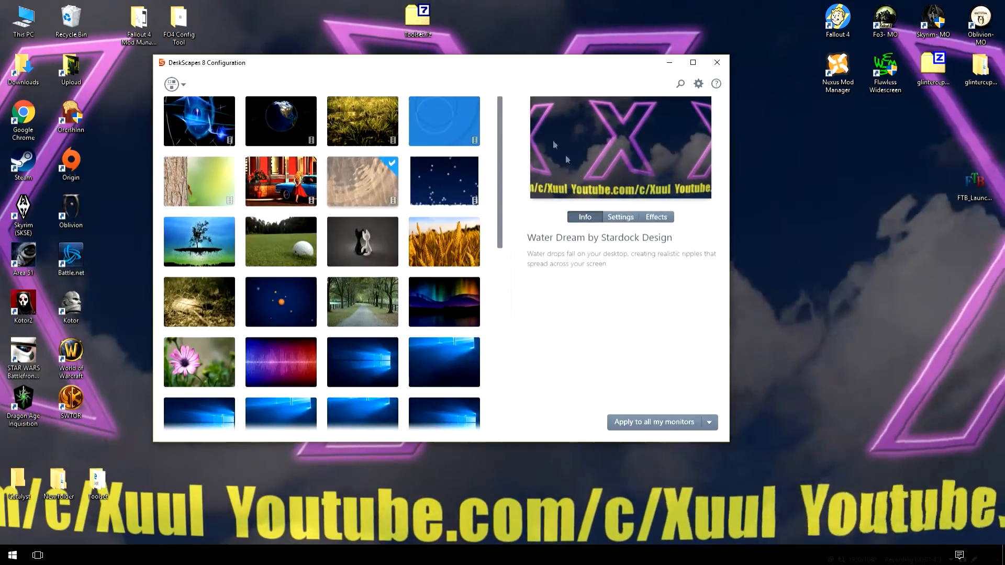
mouse_move(444, 179)
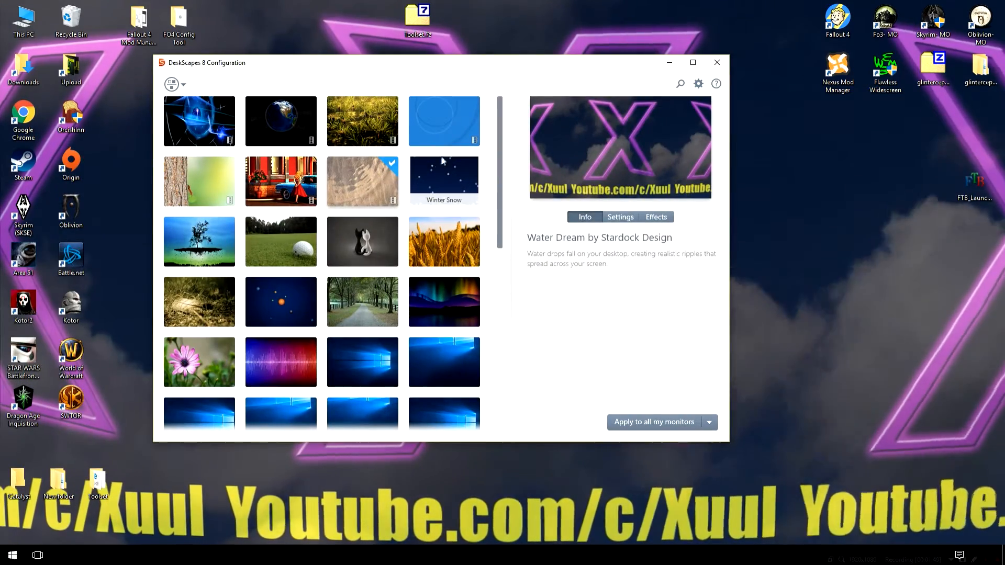
Apply the Desktop Earth dream to all monitors
left_click(281, 121)
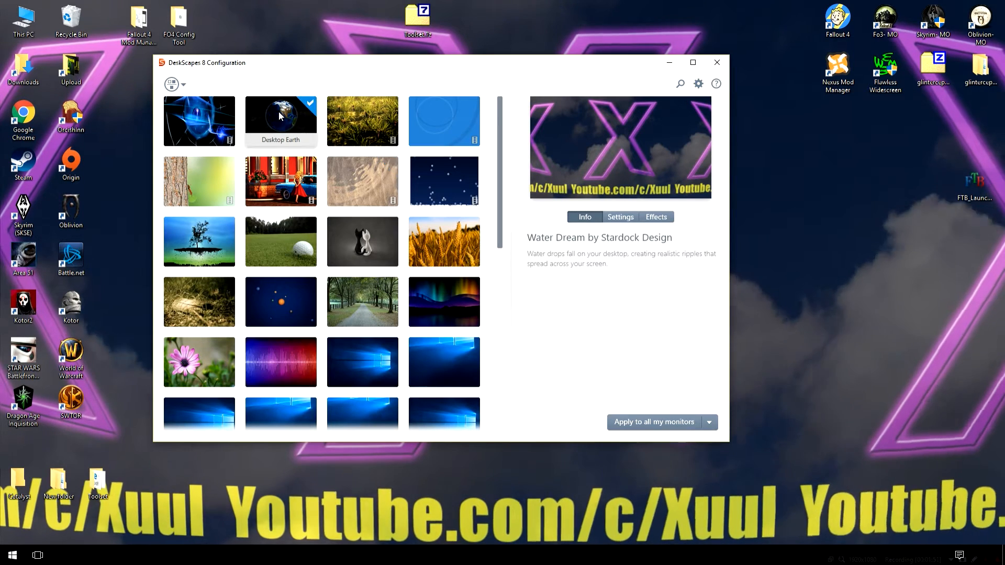
left_click(281, 121)
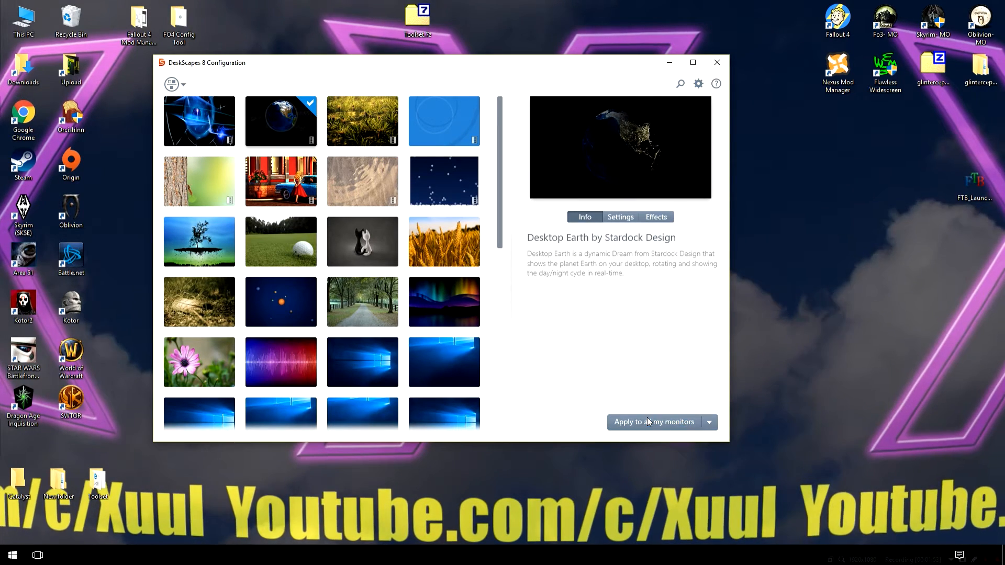
left_click(654, 422)
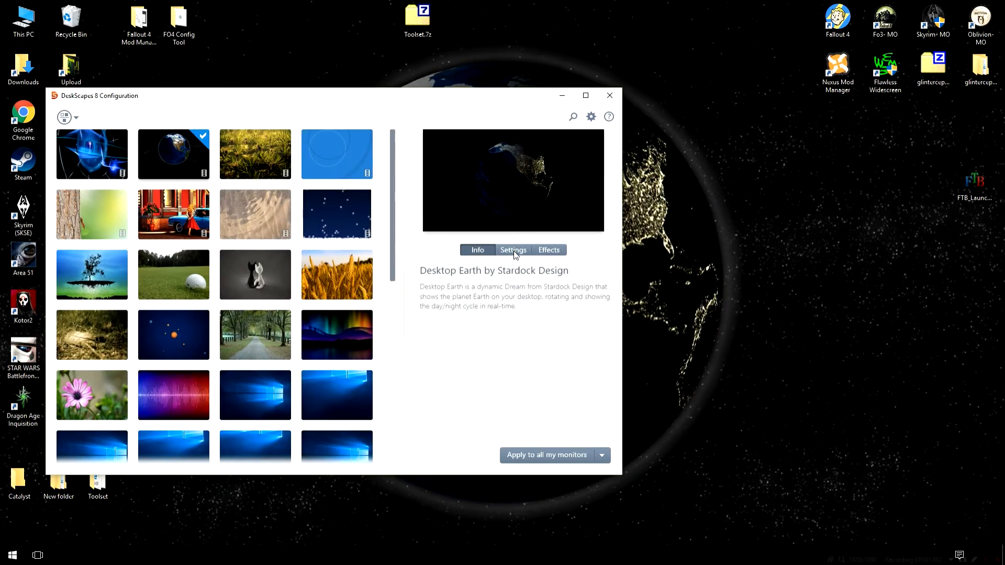
Look at Desktop Earth's settings and cancel without changes
left_click(512, 250)
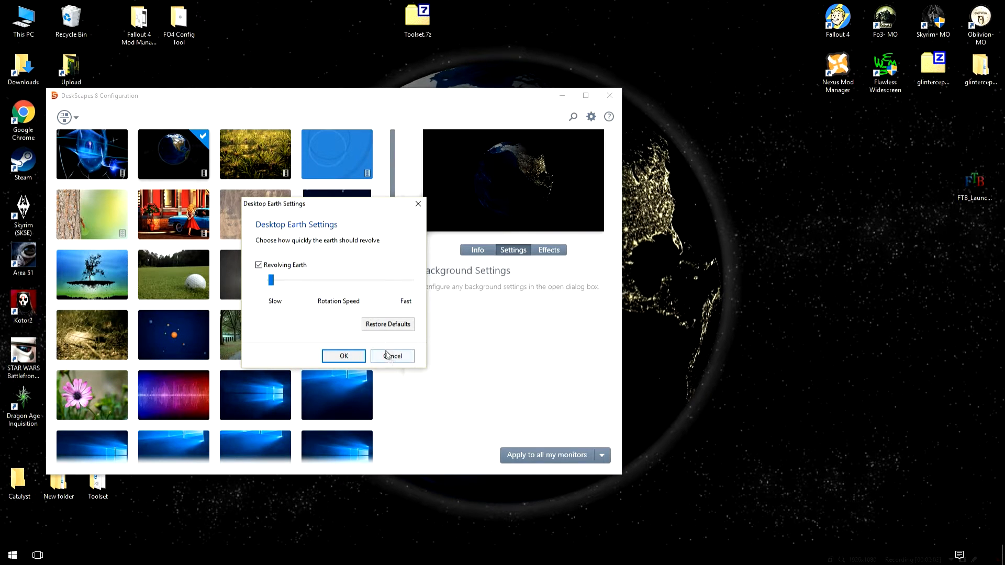
left_click(391, 356)
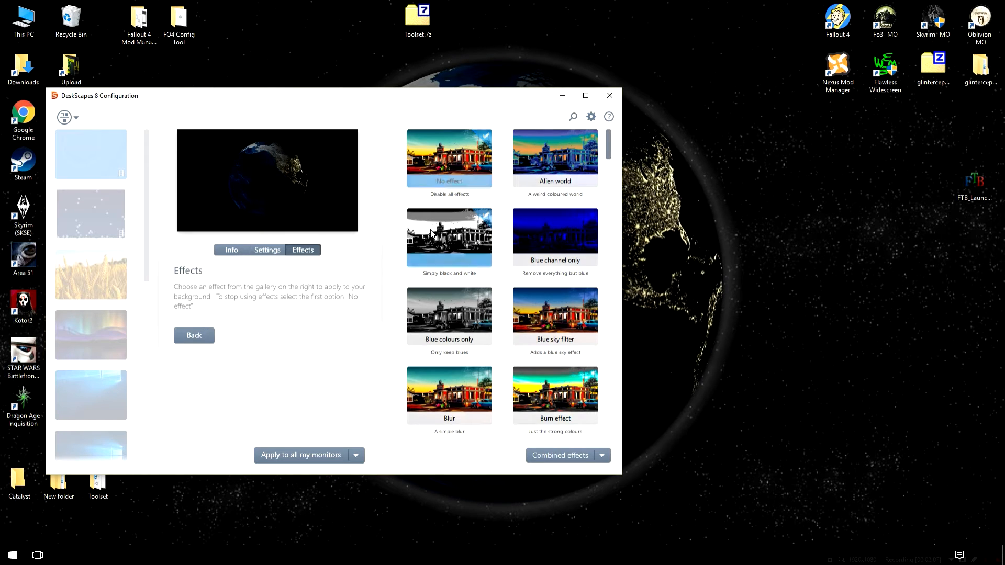
Try the black and white and Blue sky filter effects on Desktop Earth
left_click(449, 236)
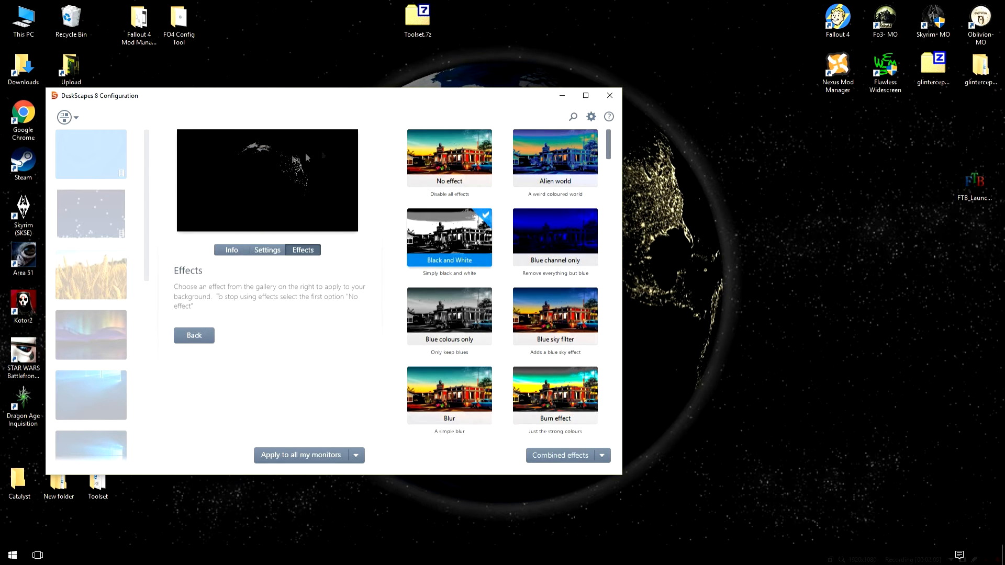
left_click(555, 157)
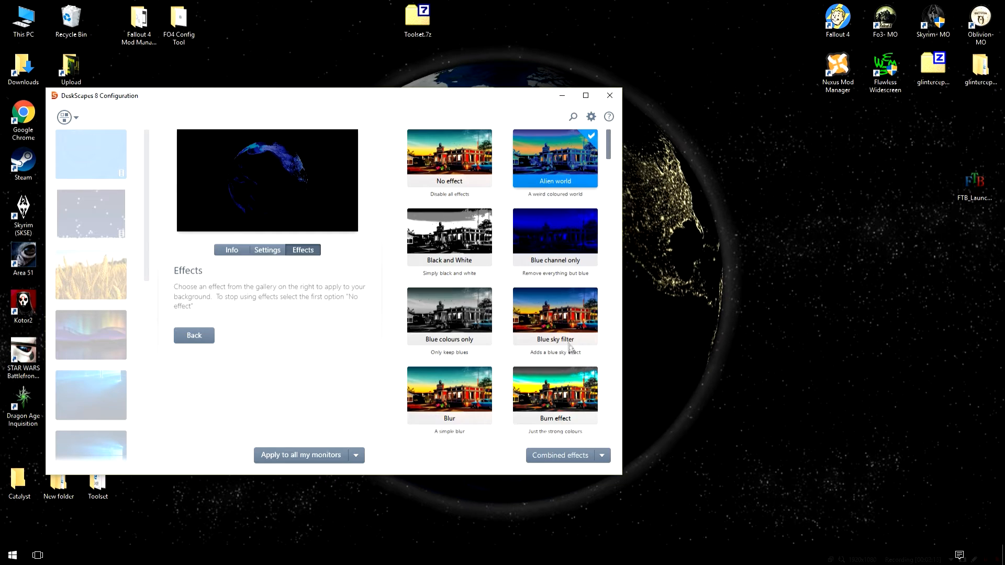
left_click(554, 250)
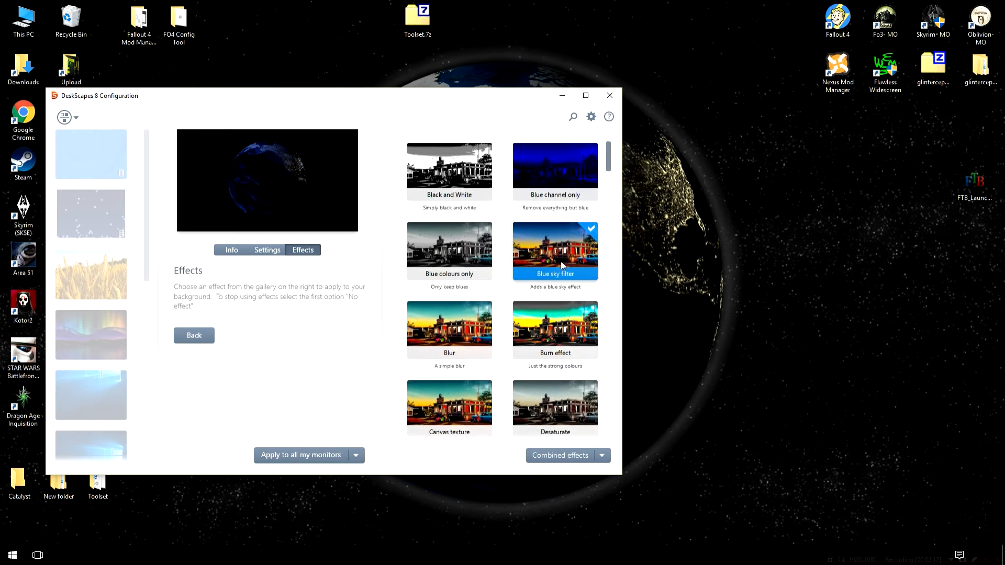
mouse_move(547, 278)
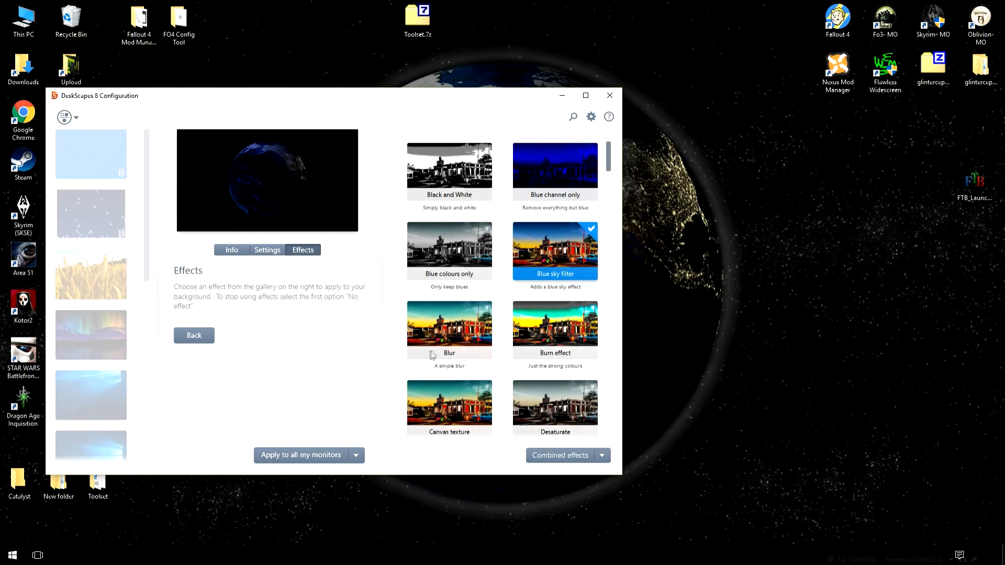
scroll("down", 3)
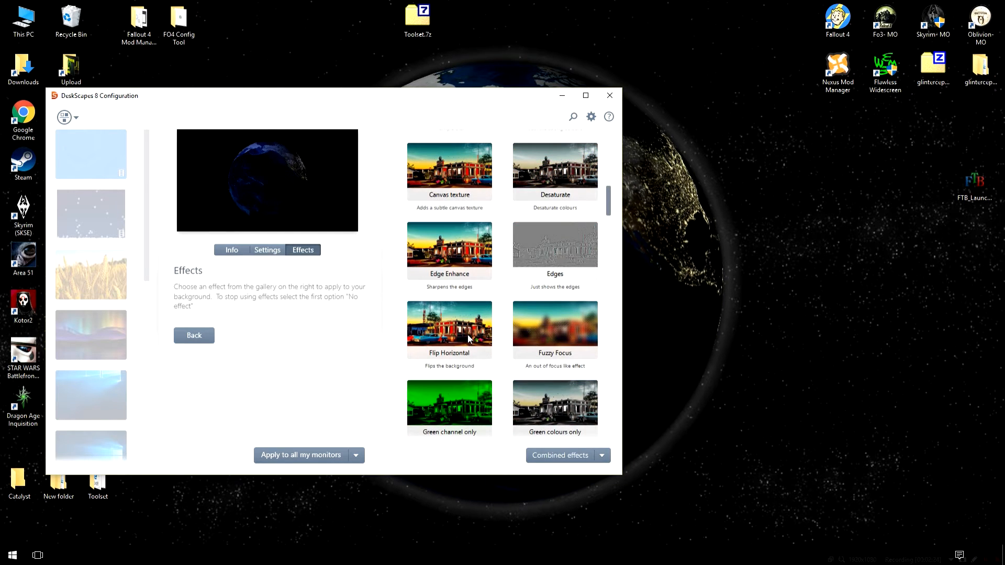
Try the Flip Horizontal and Motion Blur effects, then return to the dream gallery
left_click(449, 323)
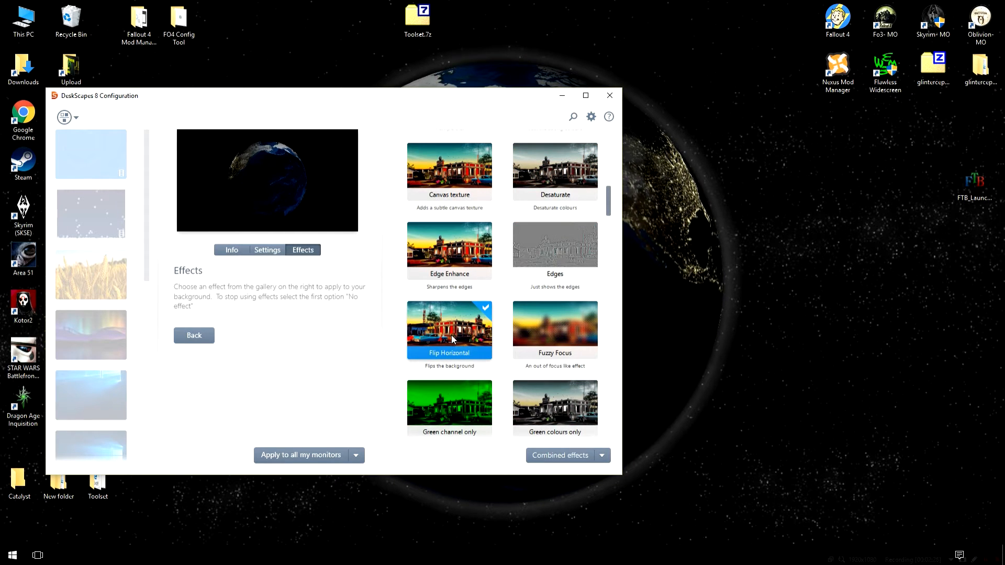
scroll("down", 3)
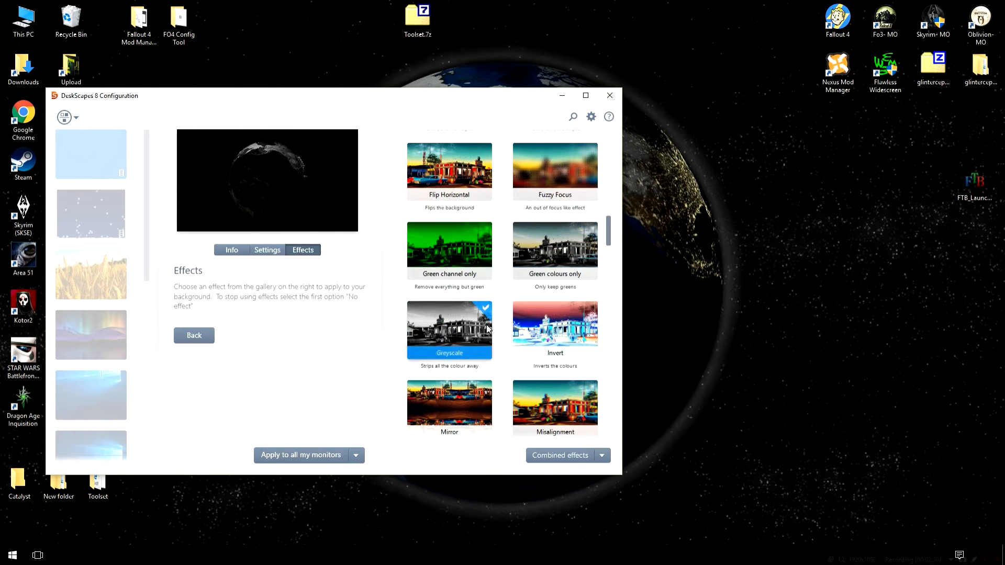
left_click(555, 329)
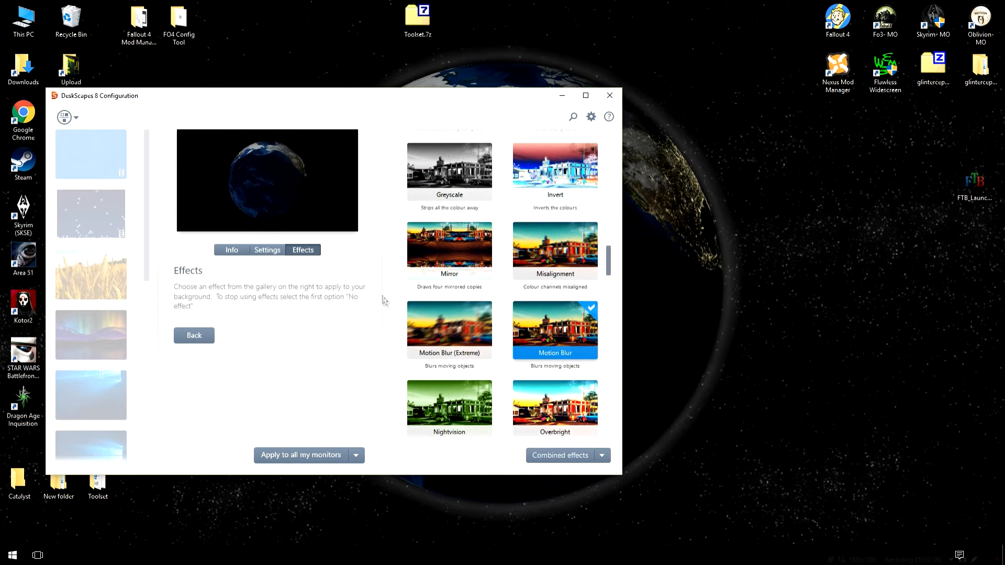
left_click(194, 335)
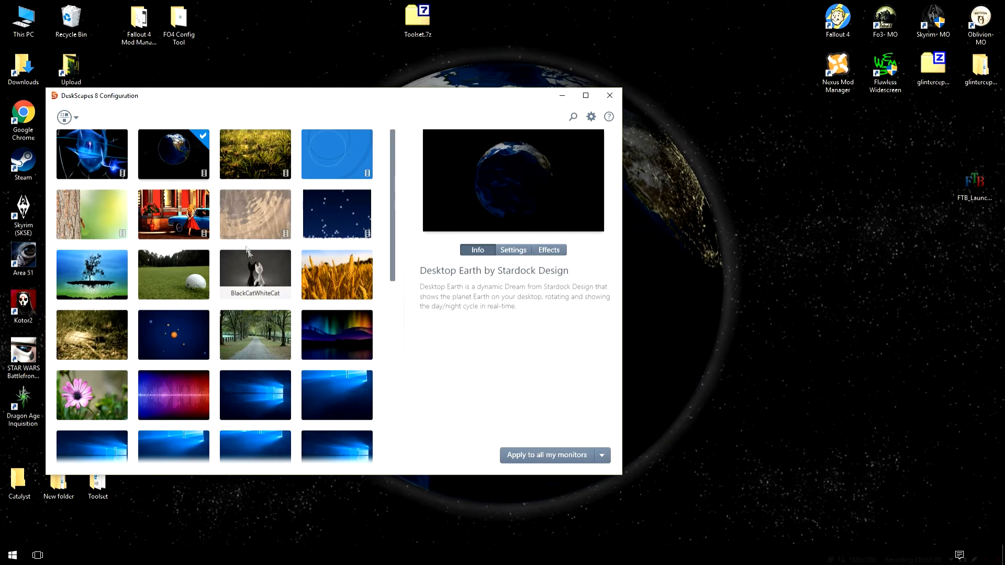
Select the Vintage Dream in the gallery and apply it to the desktop
left_click(172, 213)
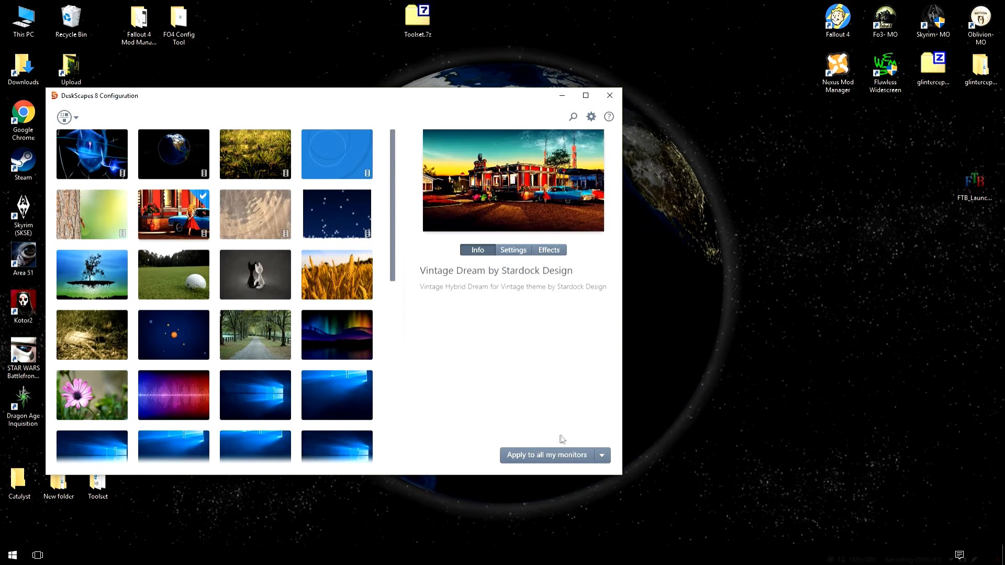
left_click(546, 455)
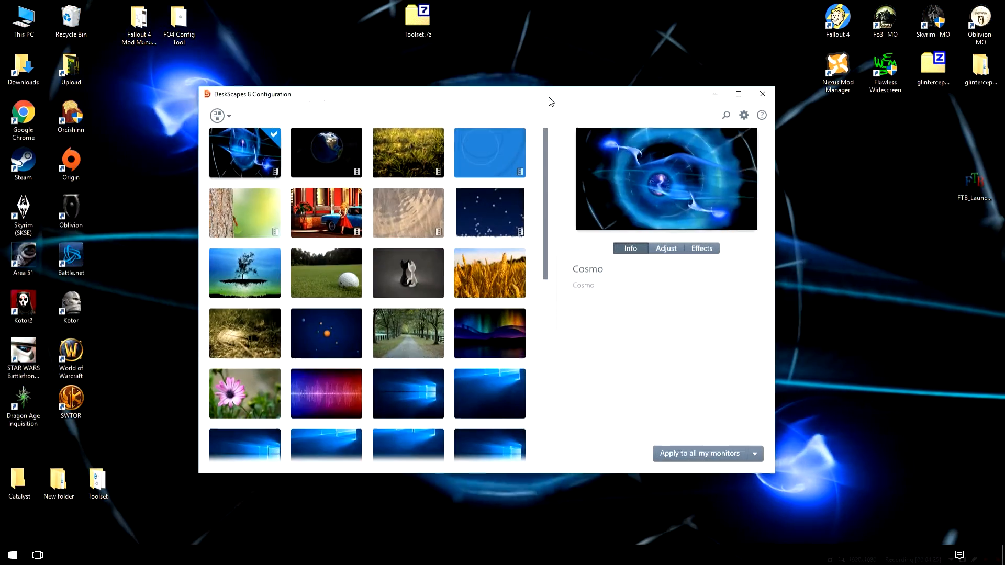
Show the gallery view options with the WinCustomize download link
left_click(218, 115)
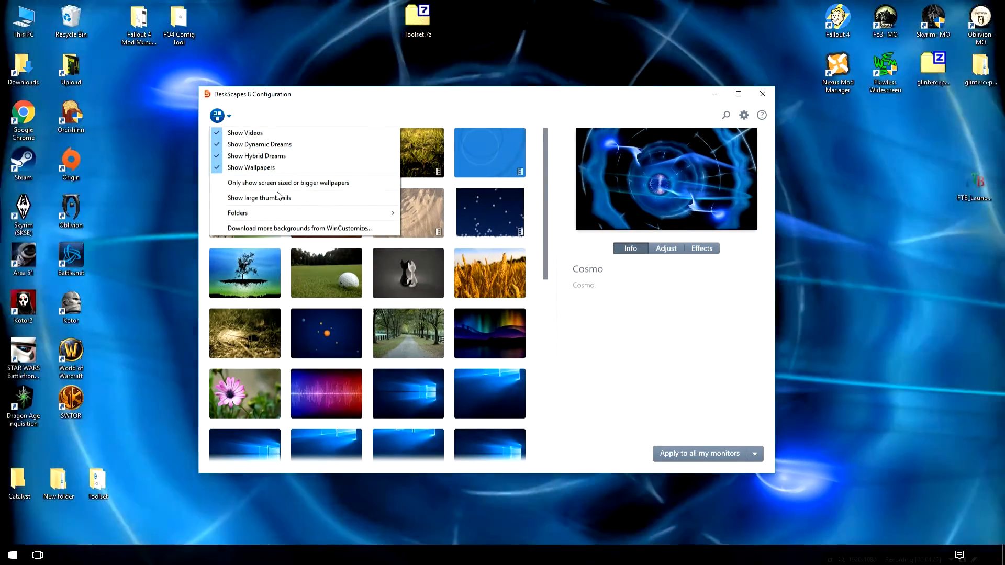
mouse_move(278, 228)
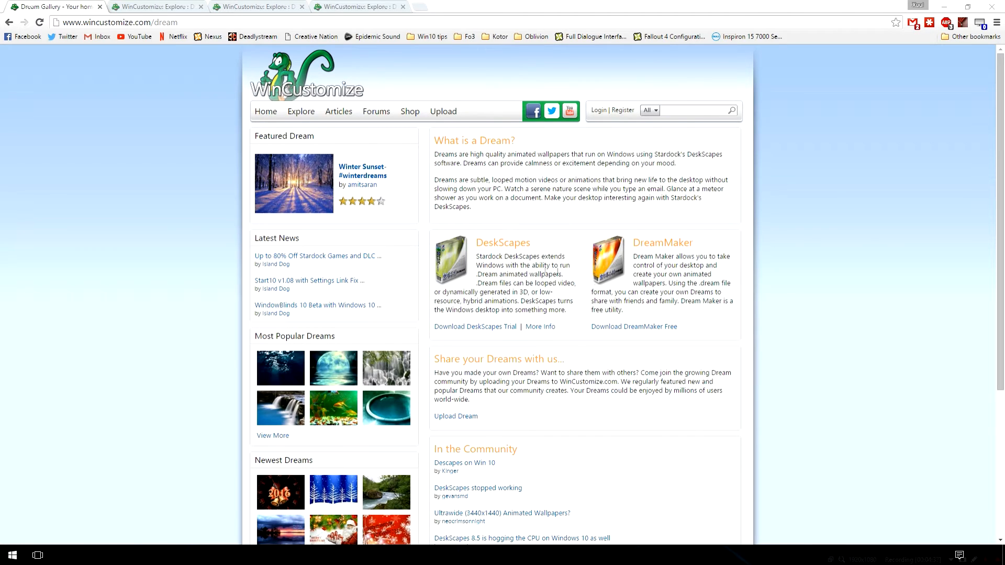
mouse_move(718, 296)
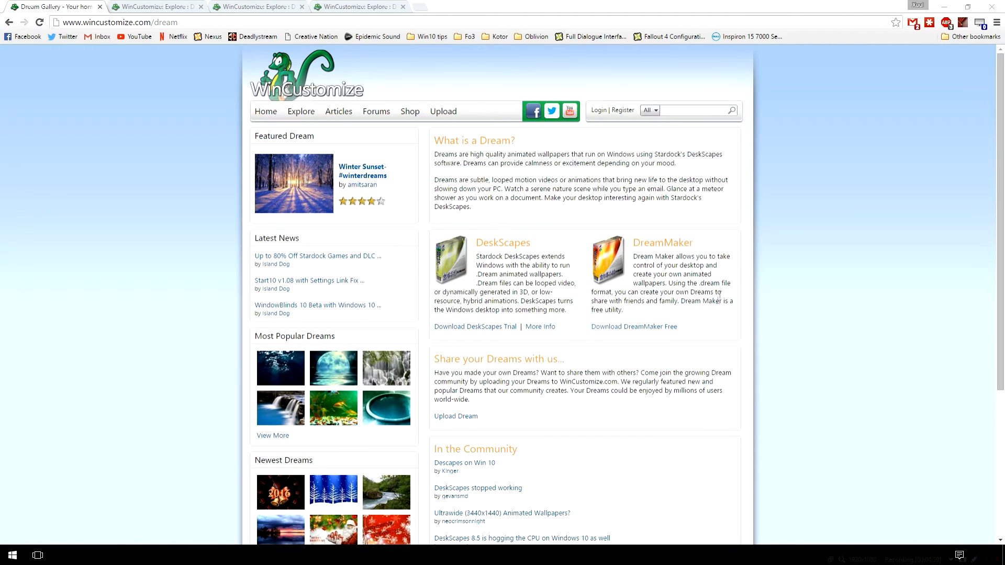
mouse_move(742, 258)
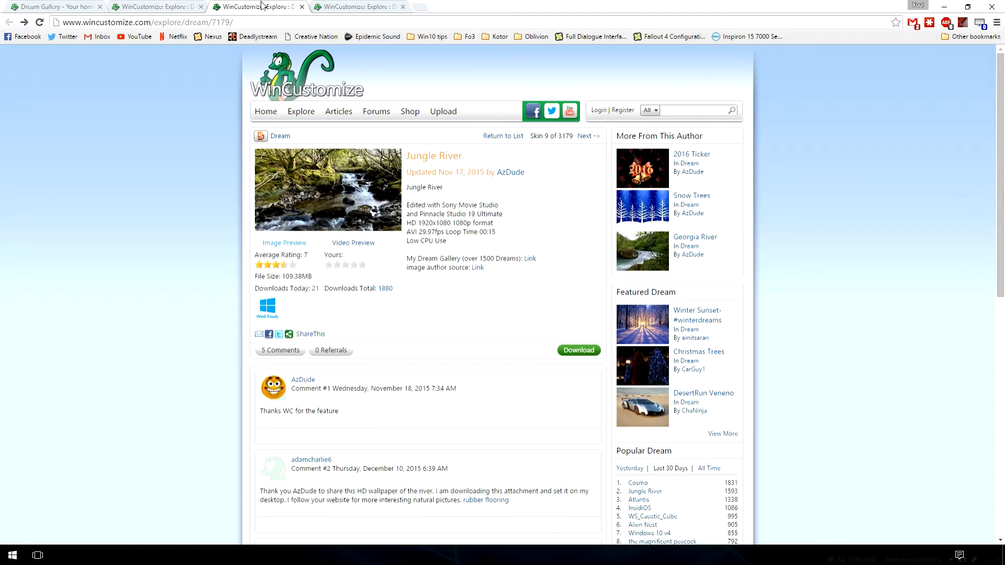
mouse_move(359, 124)
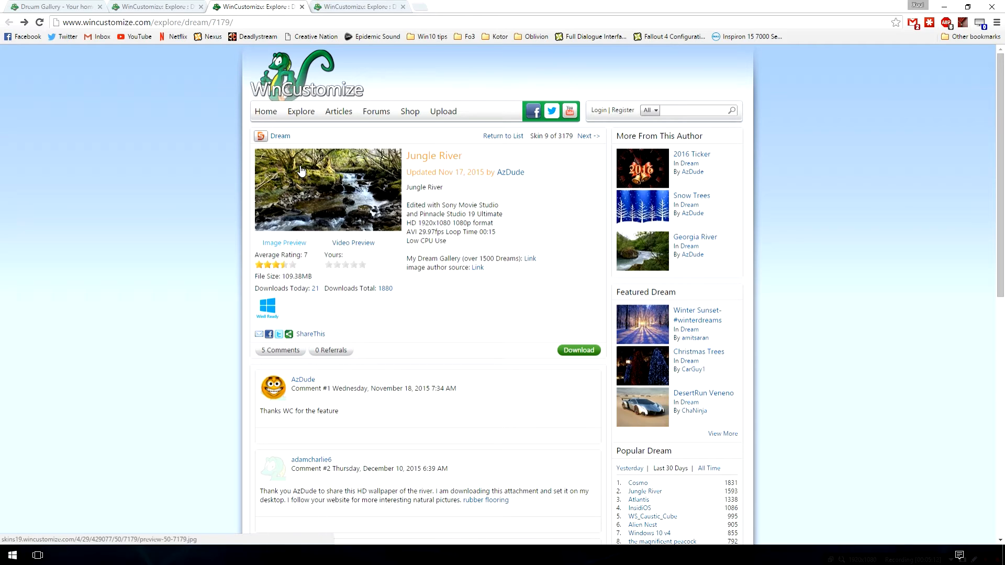
mouse_move(388, 95)
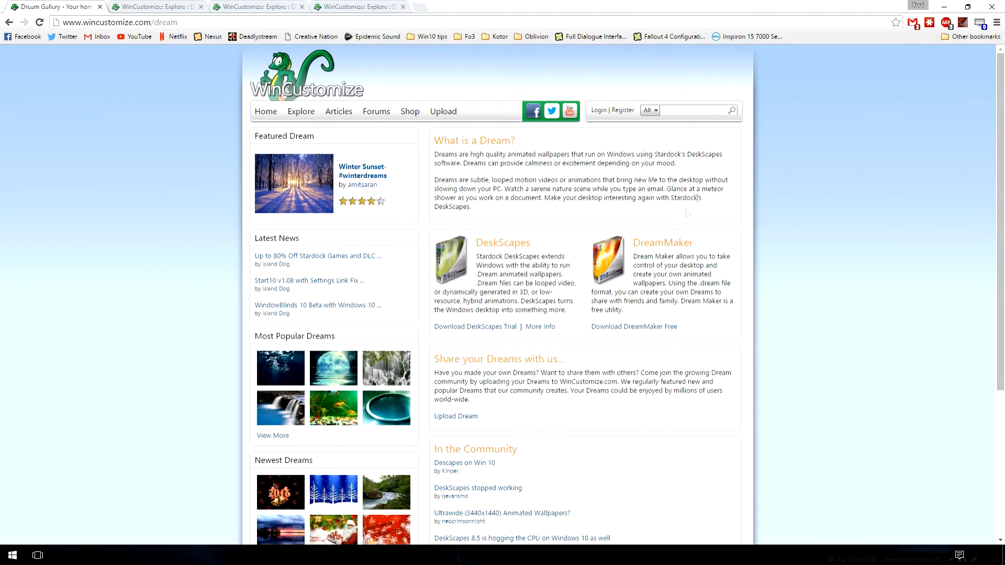
mouse_move(947, 4)
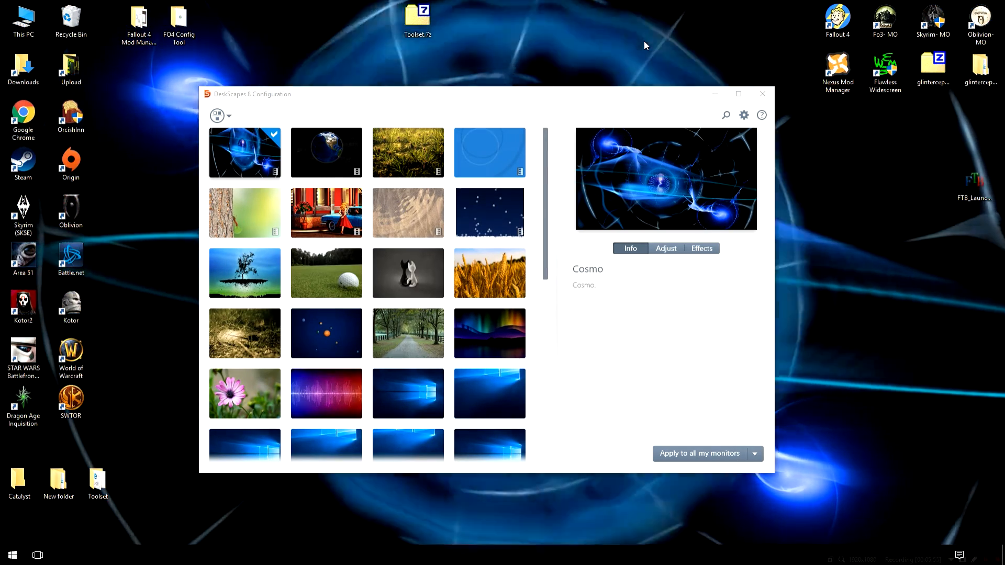
Select the AFlyingTree wallpaper and bring up its colour change options
left_click(244, 272)
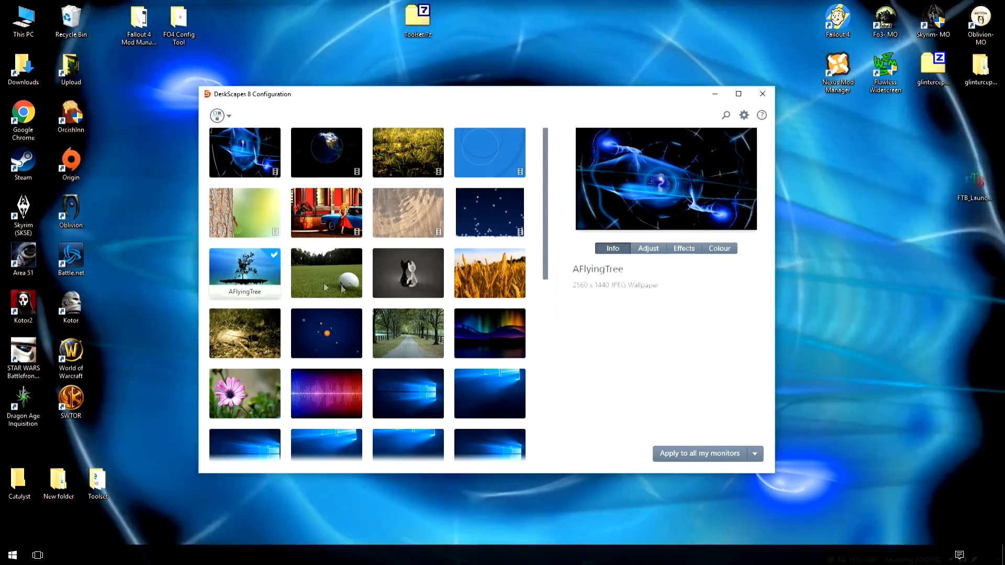
left_click(647, 248)
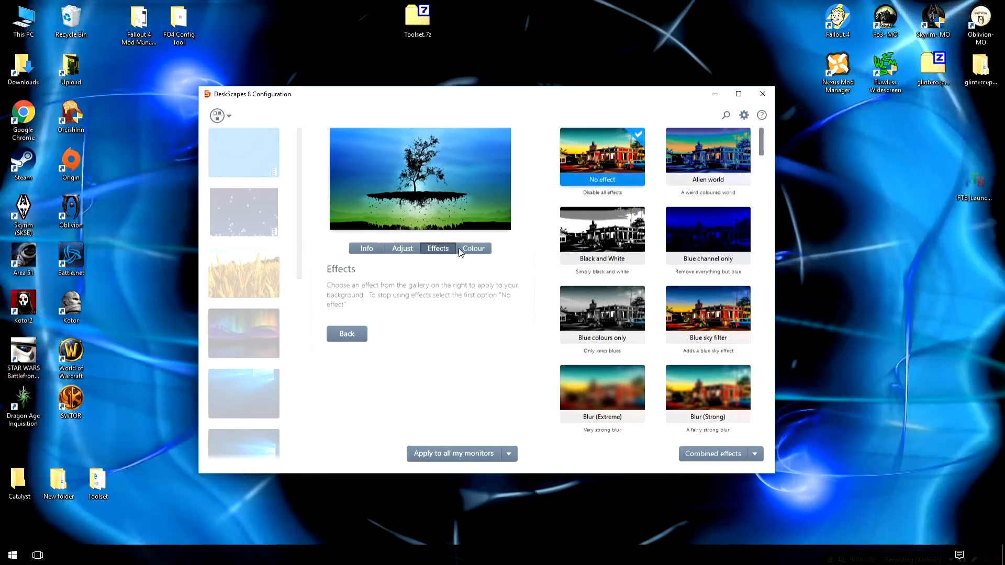
left_click(473, 248)
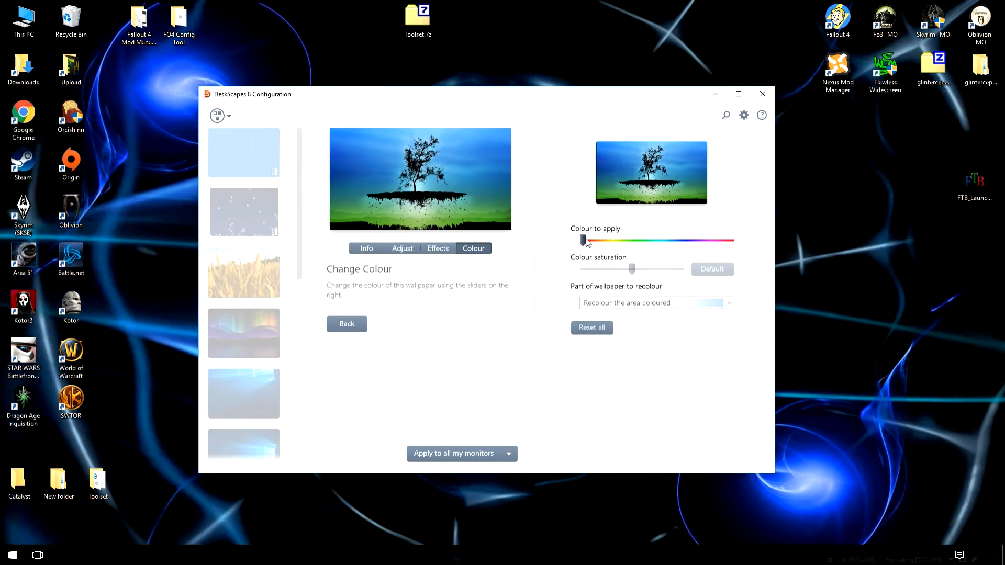
Recolour AFlyingTree to purple and apply it to all monitors
left_click_drag(583, 239, 730, 240)
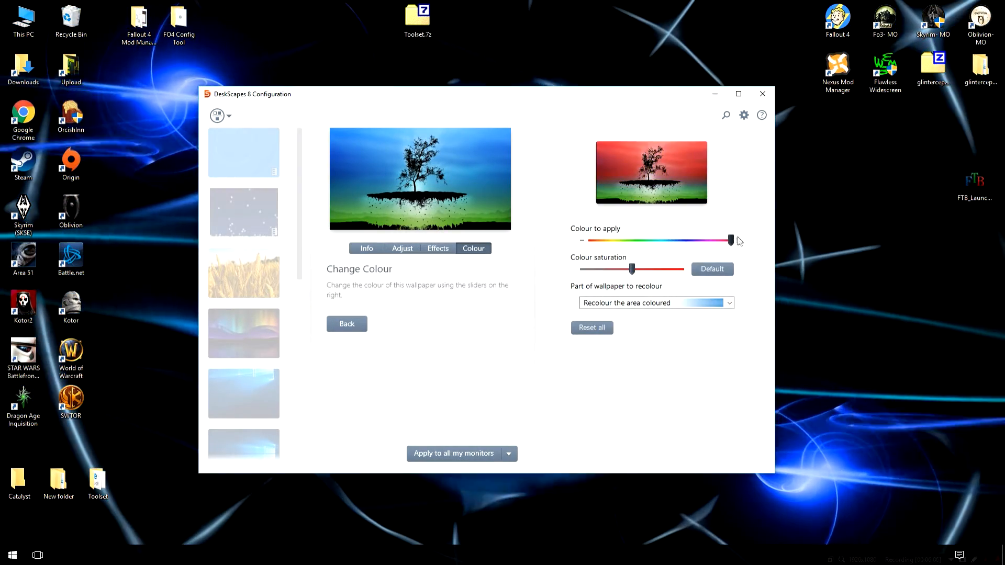
left_click_drag(730, 240, 700, 241)
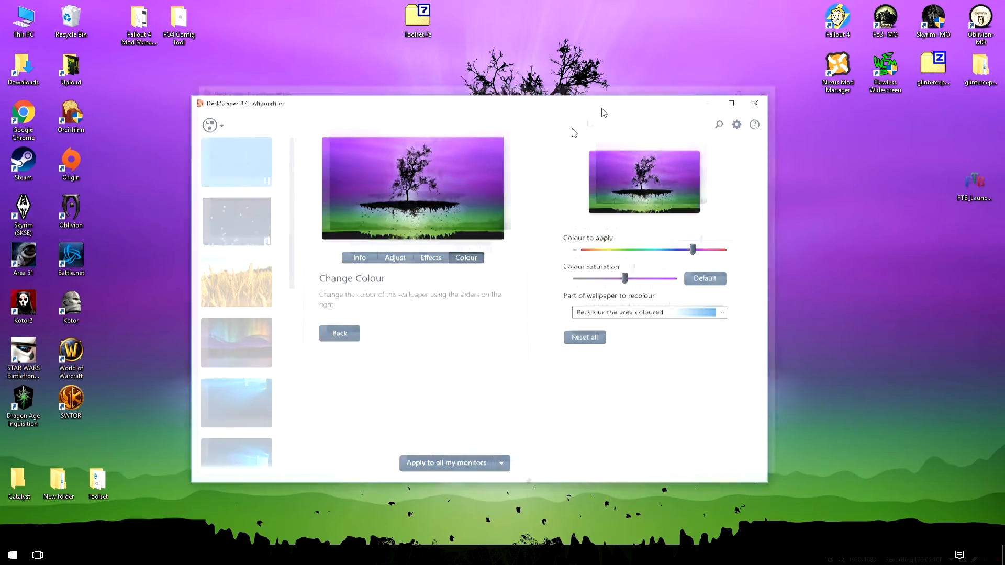
left_click(755, 102)
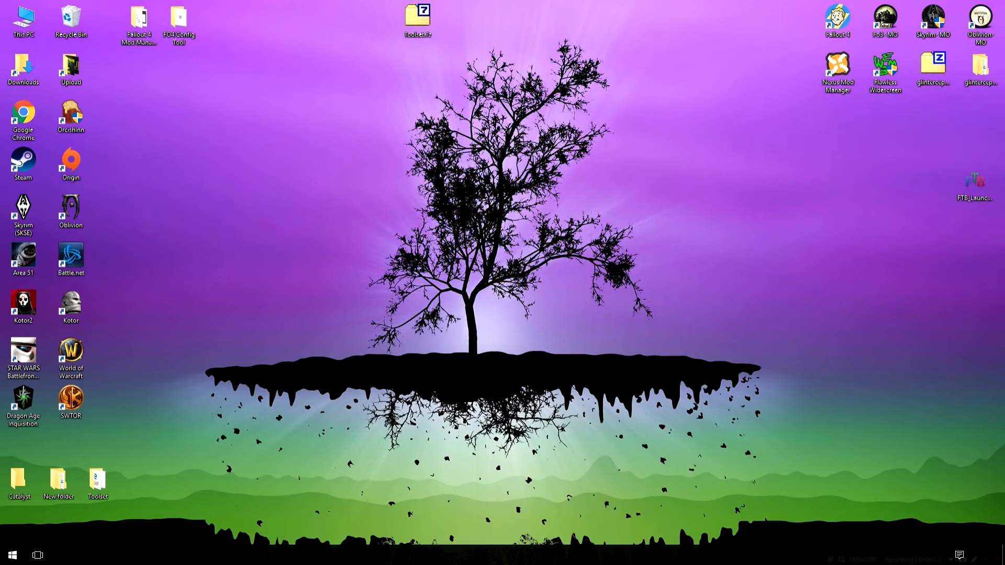